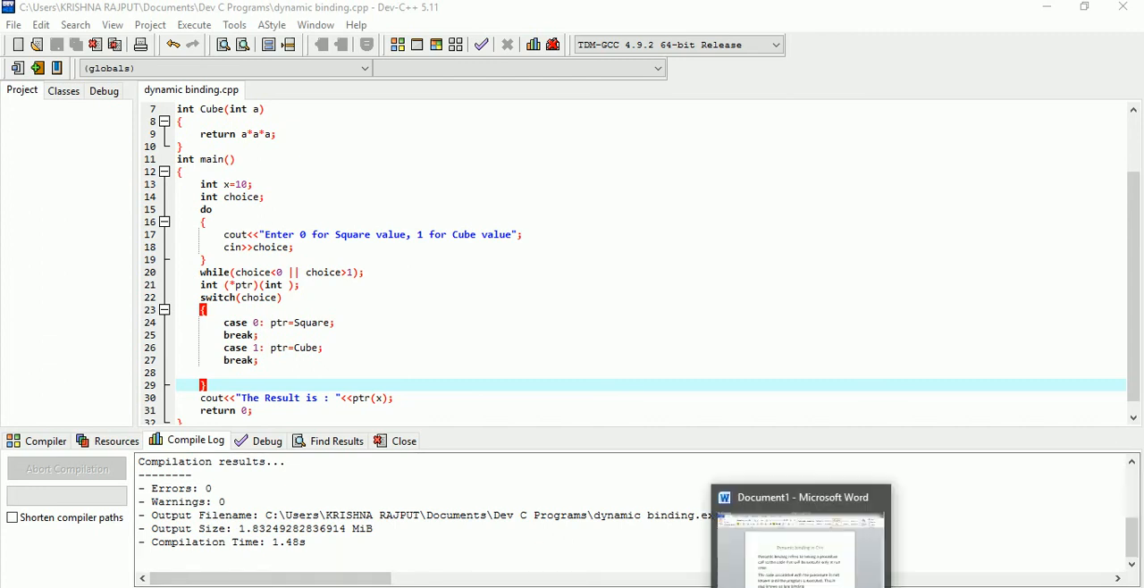
Bring the Word document Document1 with the dynamic binding notes to the front
left_click(801, 498)
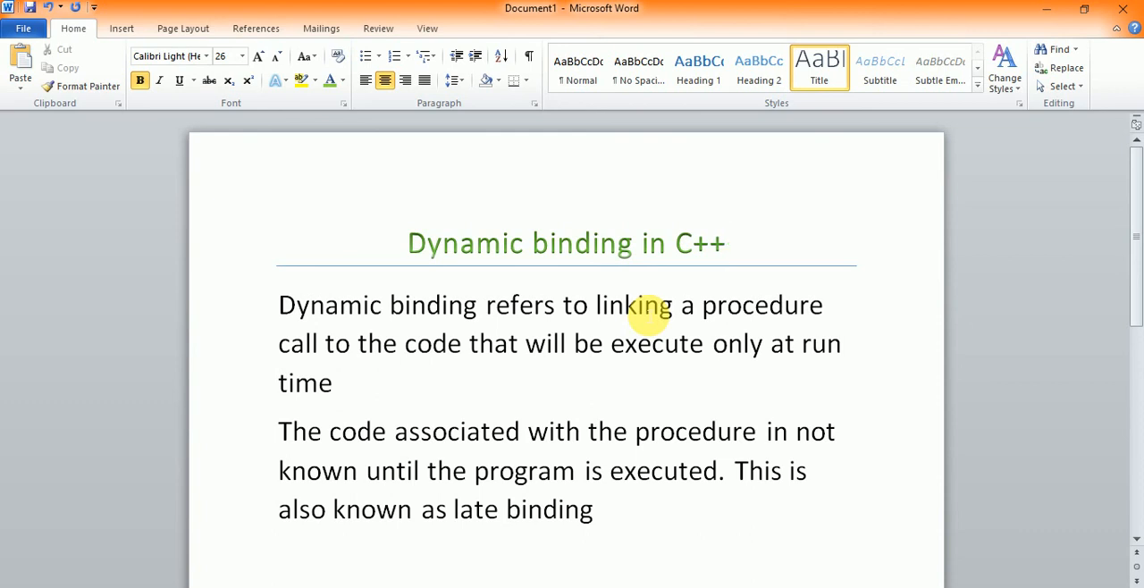
left_click(728, 243)
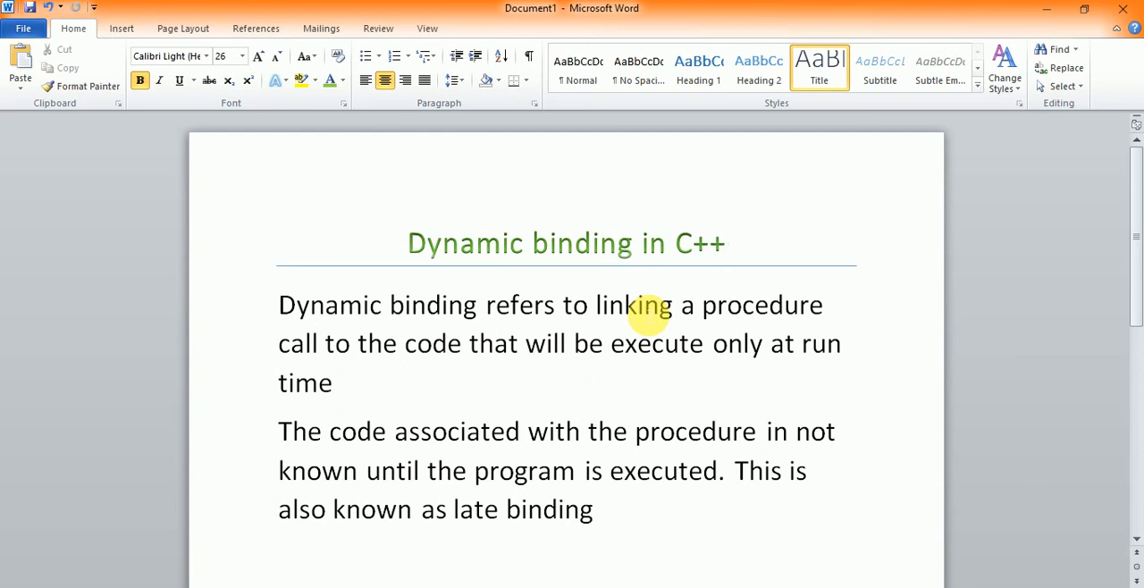
left_click(725, 243)
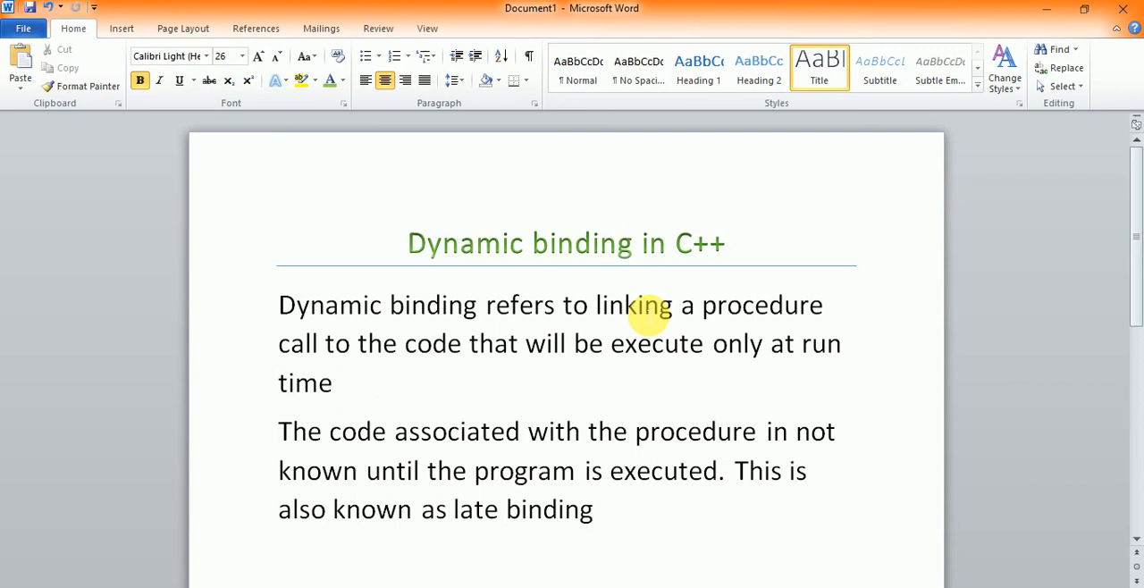
left_click(726, 243)
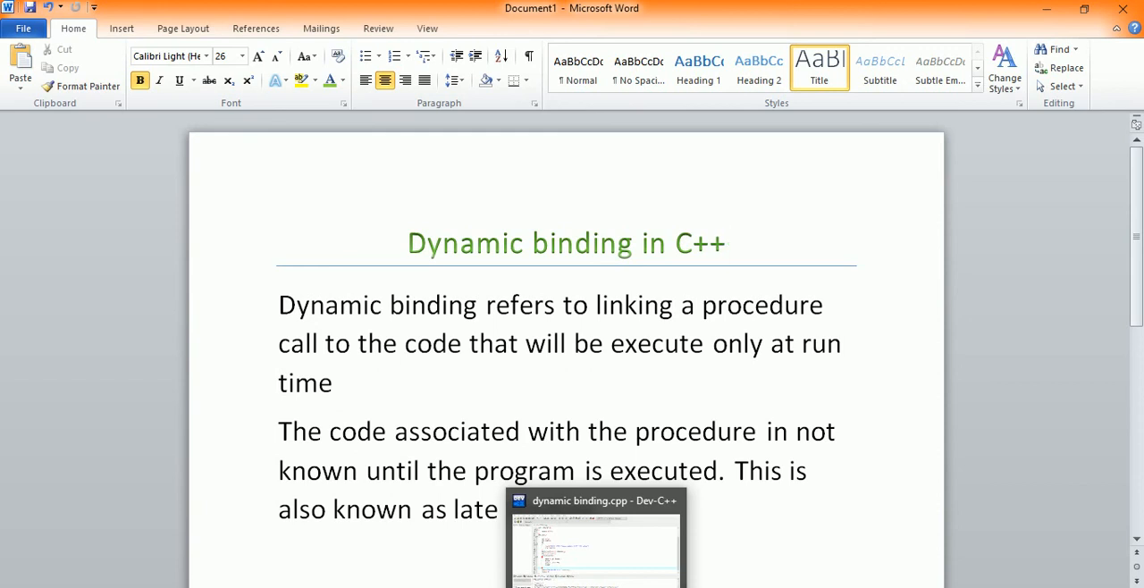
Bring Dev-C++ back to the front, showing dynamic binding.cpp from the top
left_click(727, 243)
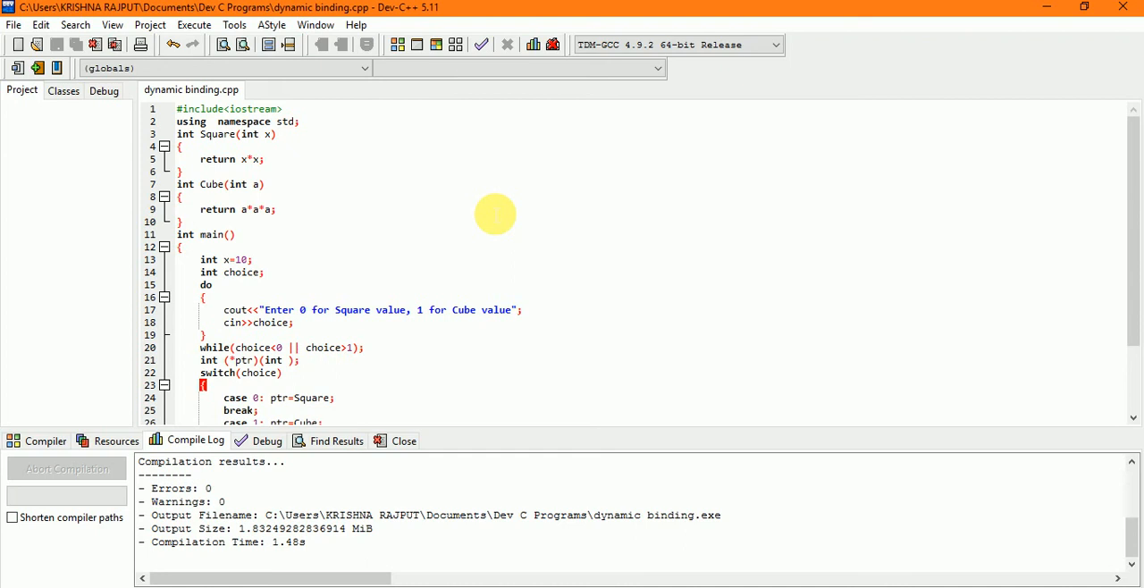
mouse_move(230, 108)
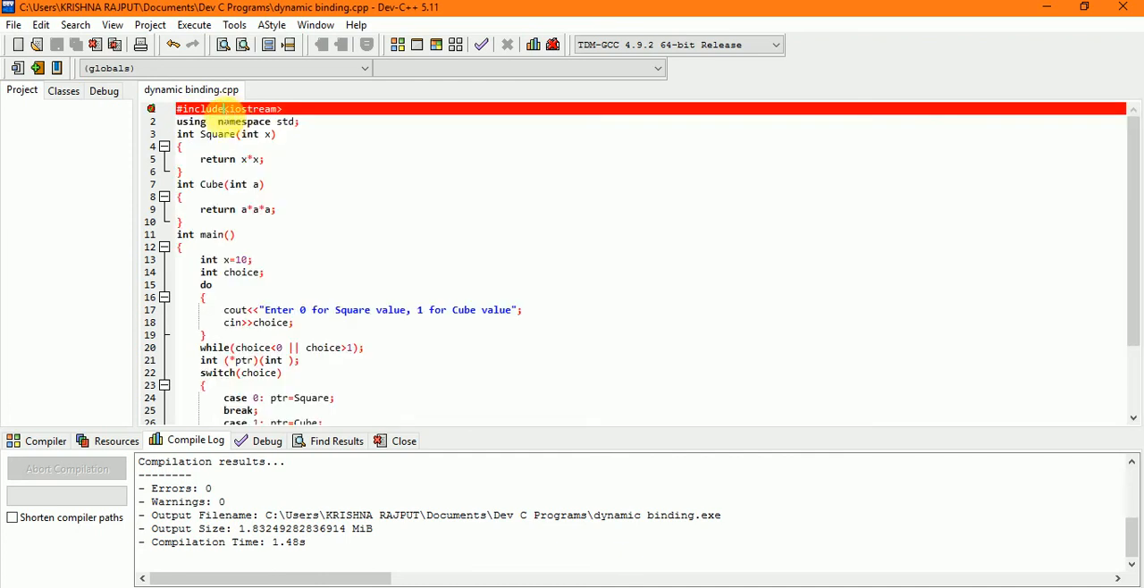
mouse_move(253, 109)
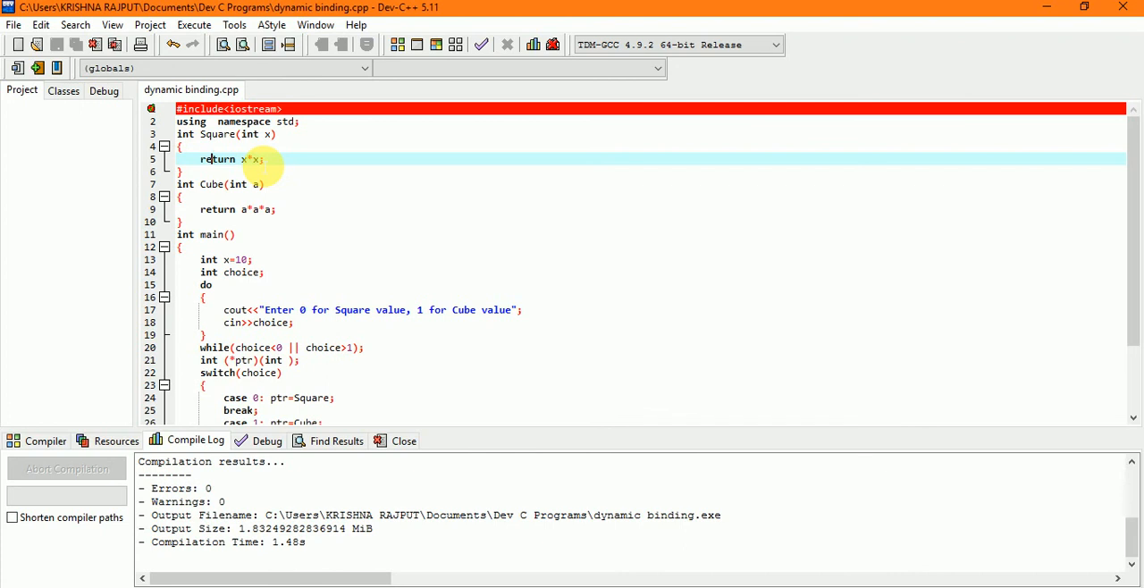
mouse_move(252, 159)
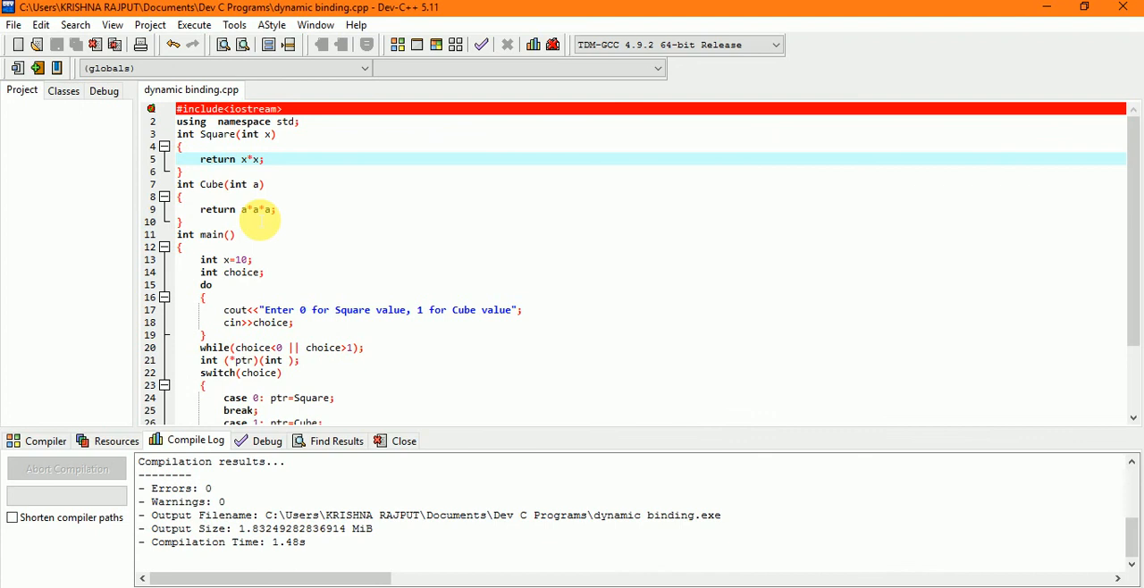
mouse_move(260, 200)
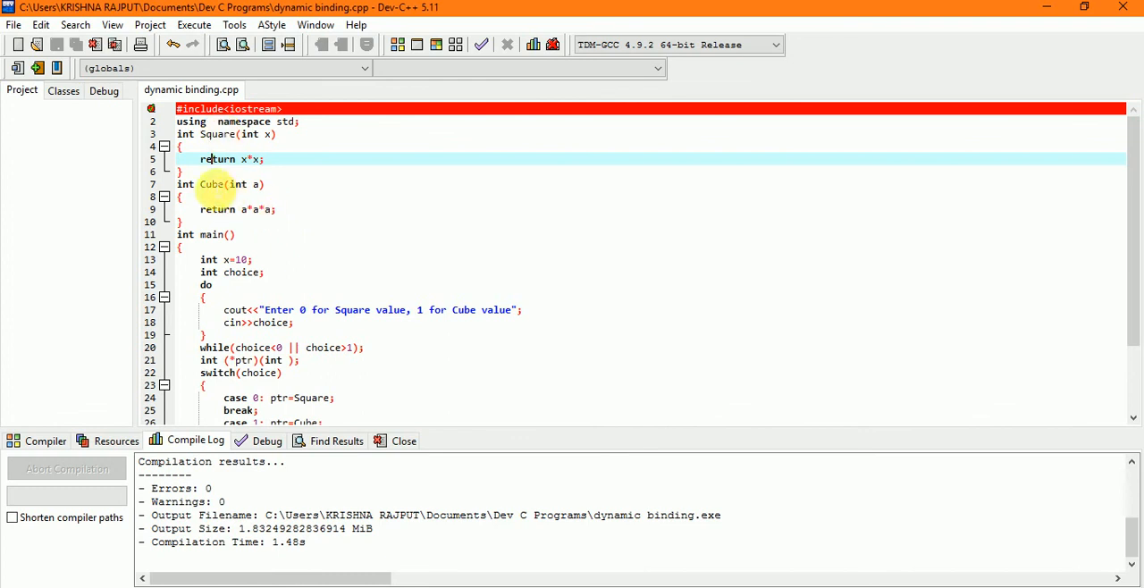
mouse_move(217, 234)
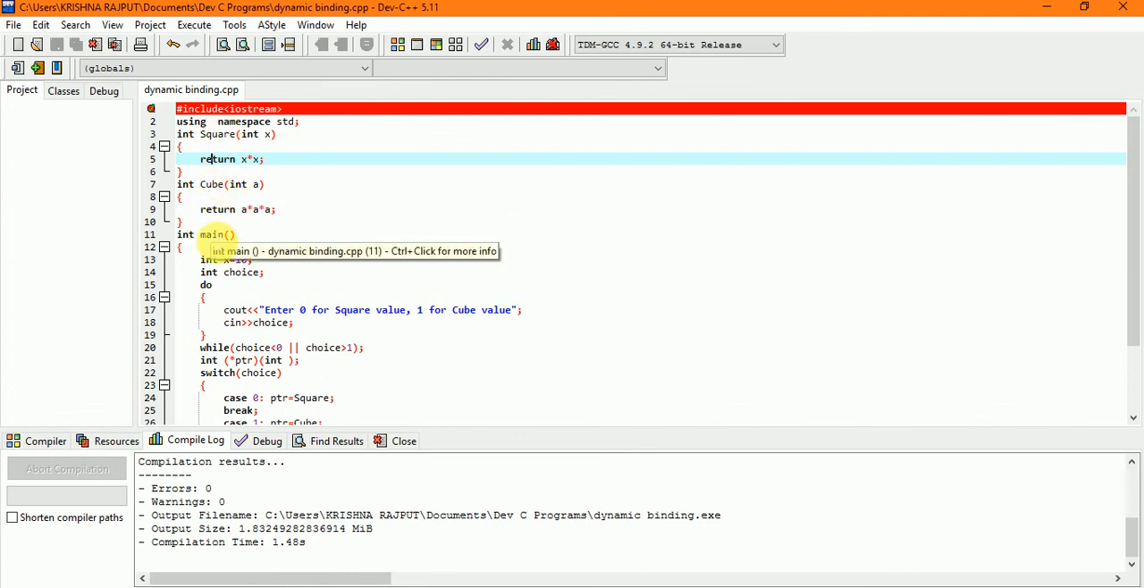
mouse_move(208, 259)
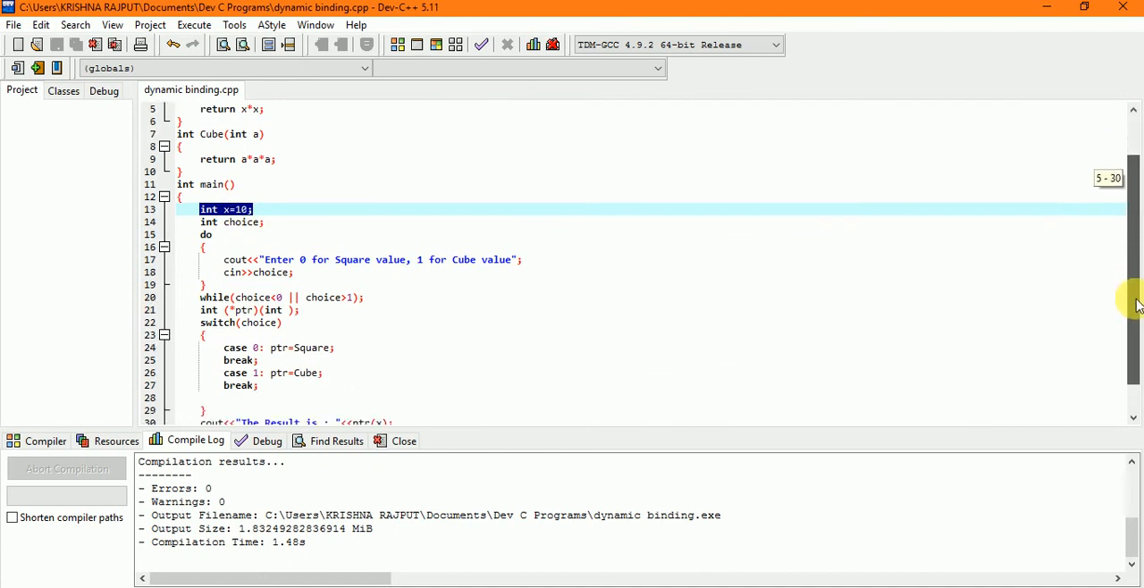
scroll("down", 3)
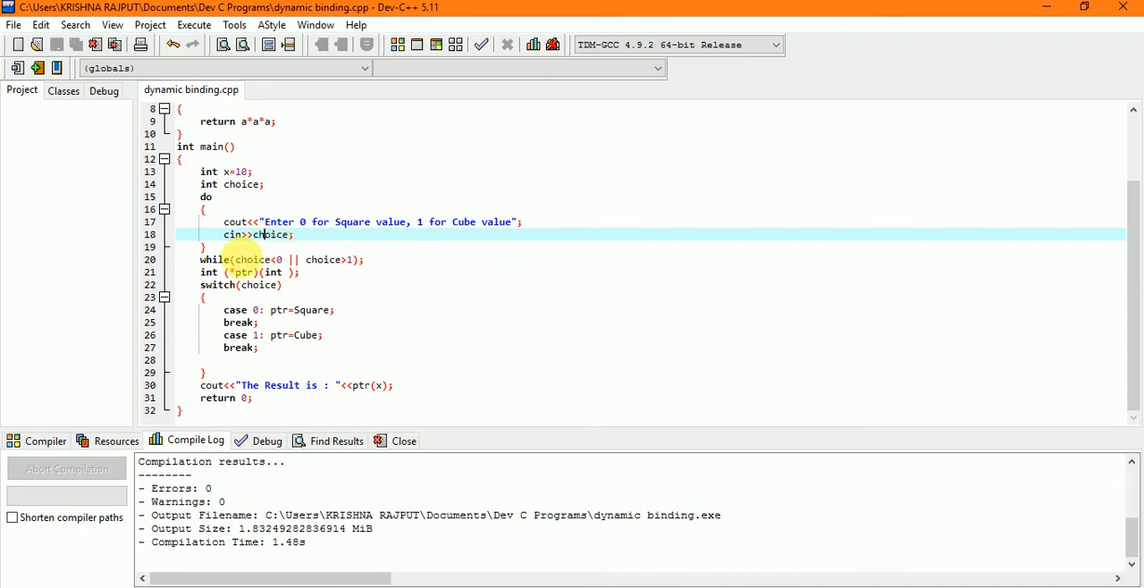
mouse_move(255, 259)
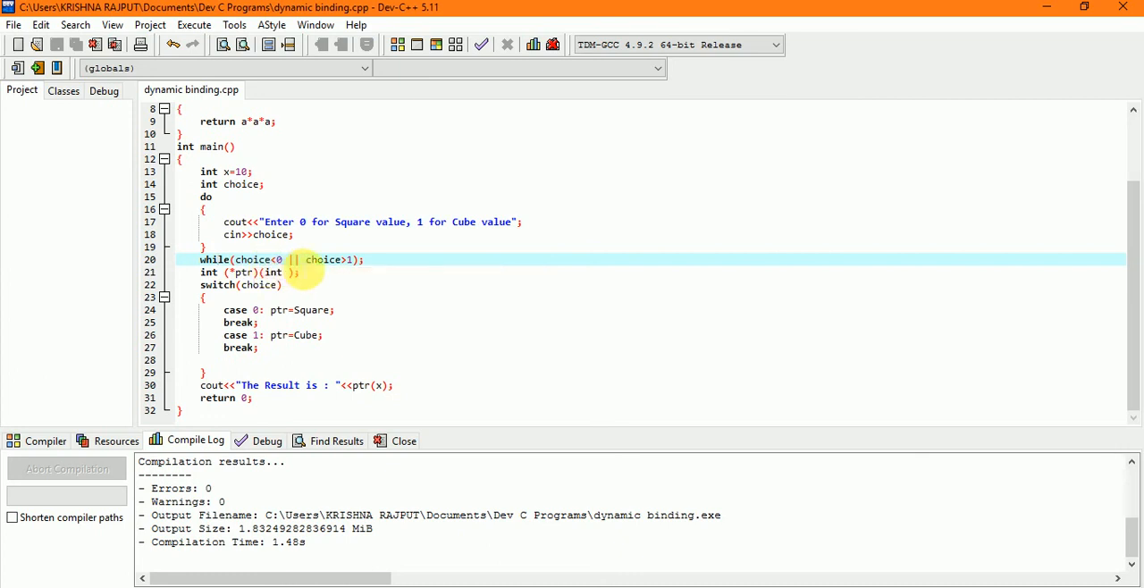
mouse_move(363, 264)
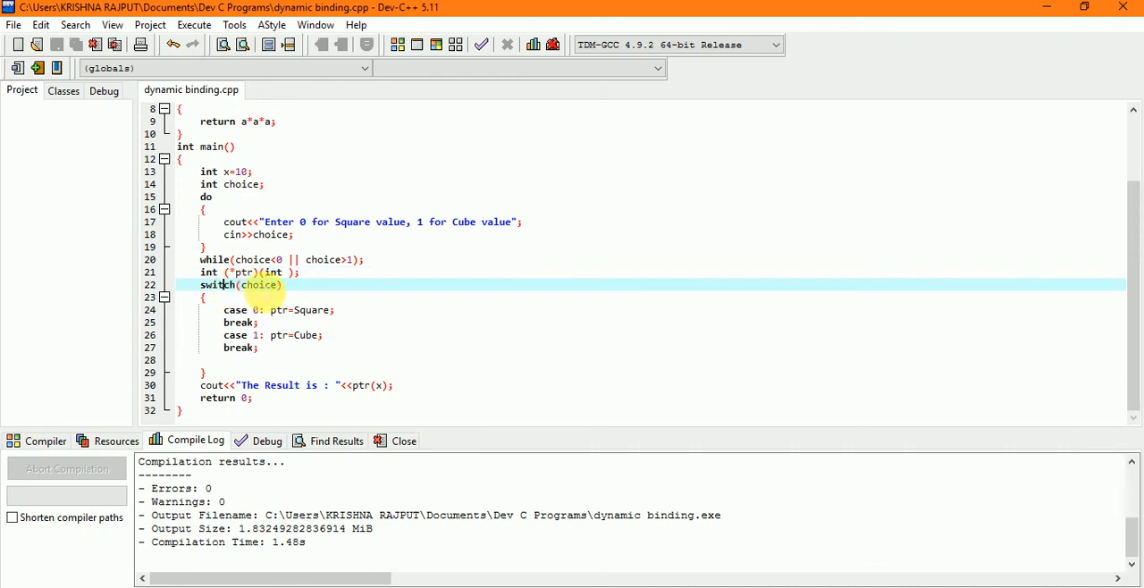
mouse_move(259, 284)
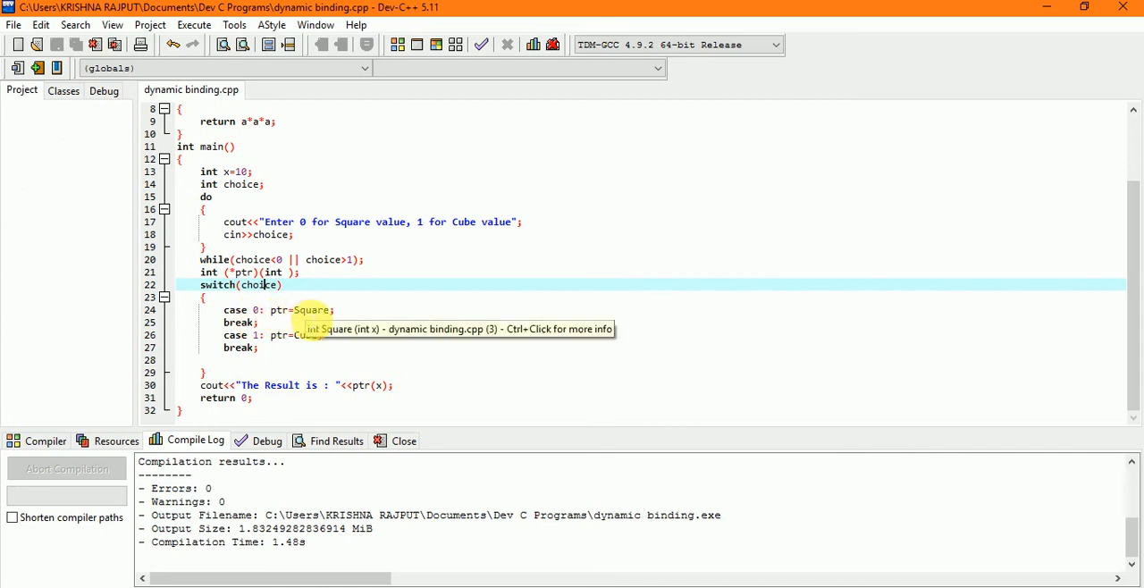
mouse_move(259, 342)
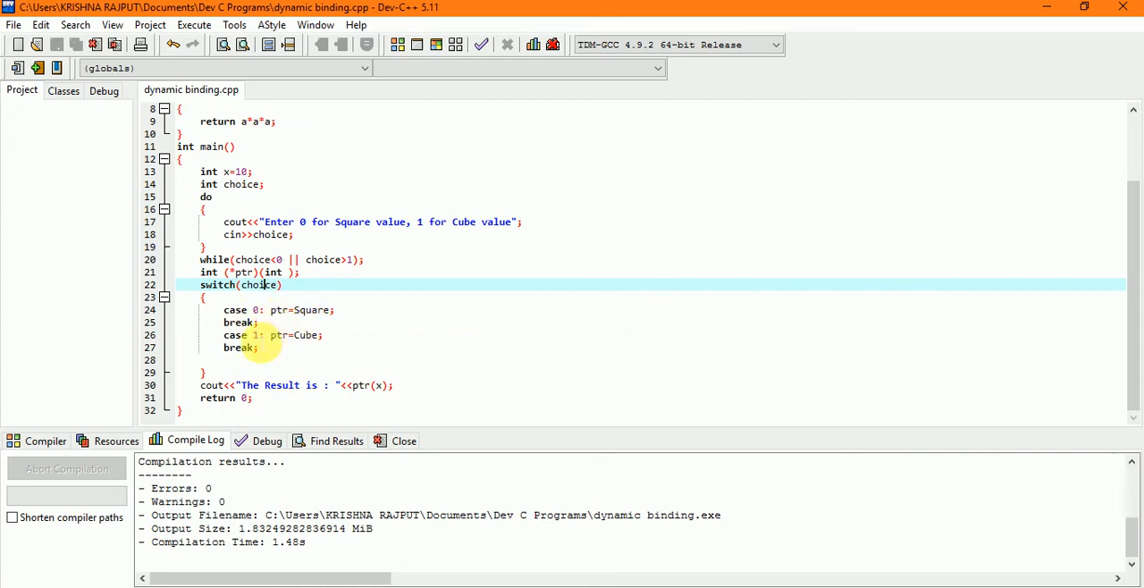
mouse_move(277, 348)
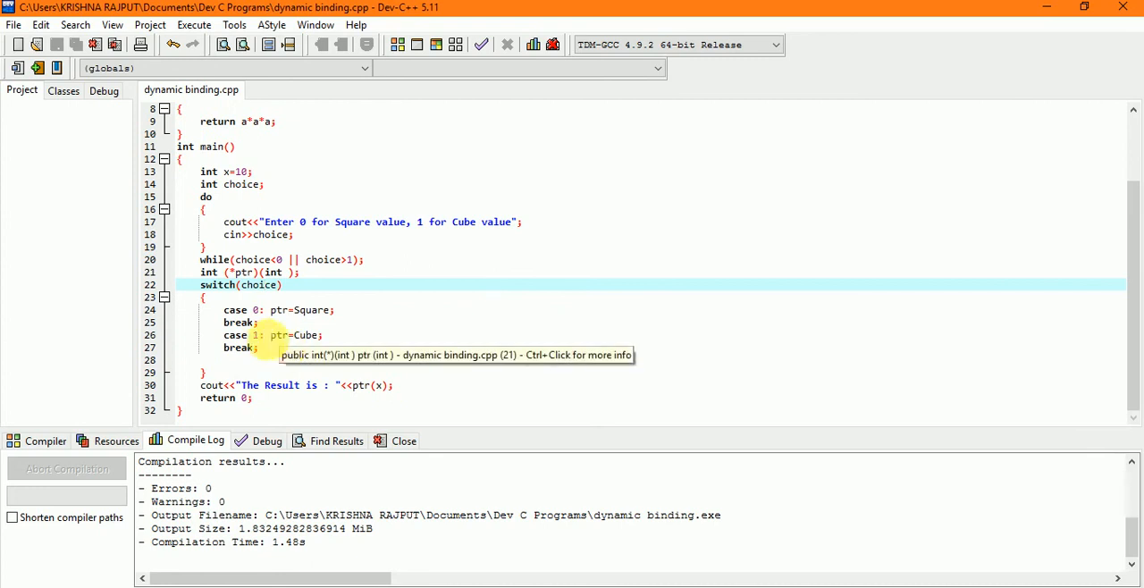
mouse_move(313, 310)
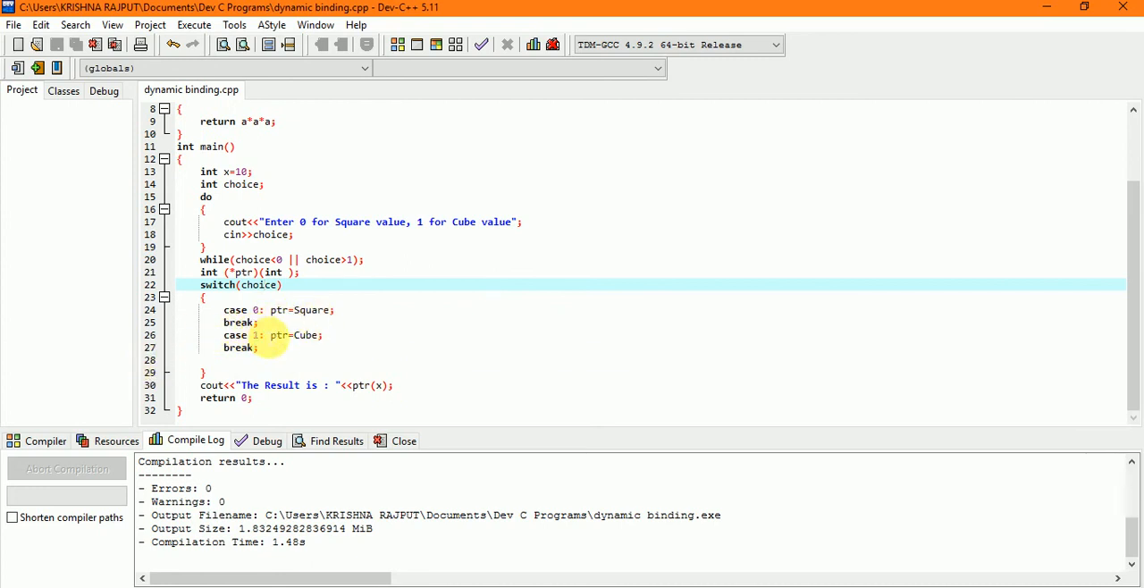
mouse_move(223, 388)
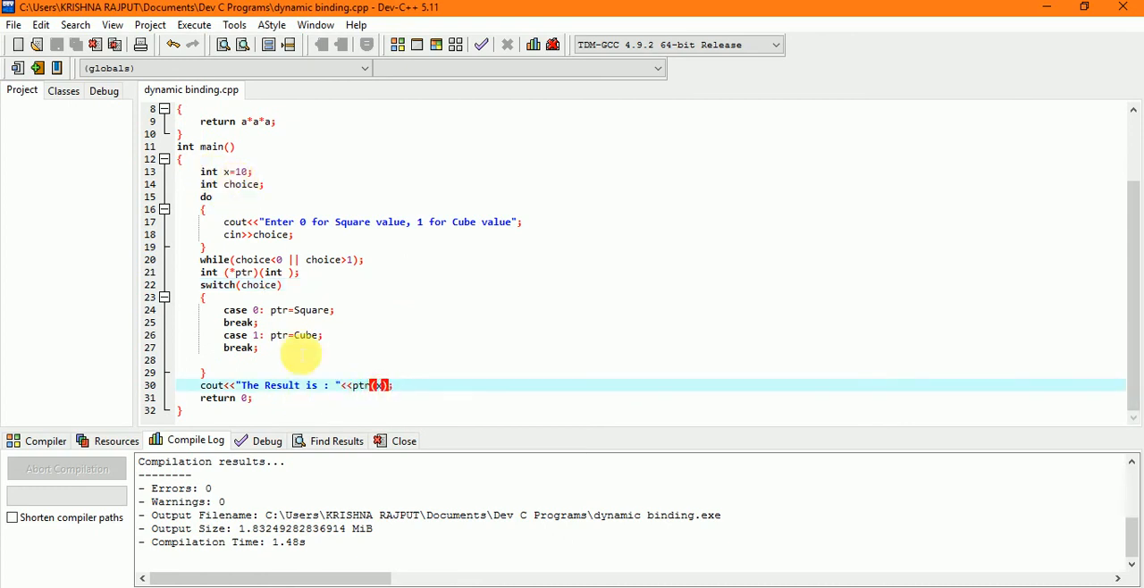
mouse_move(363, 385)
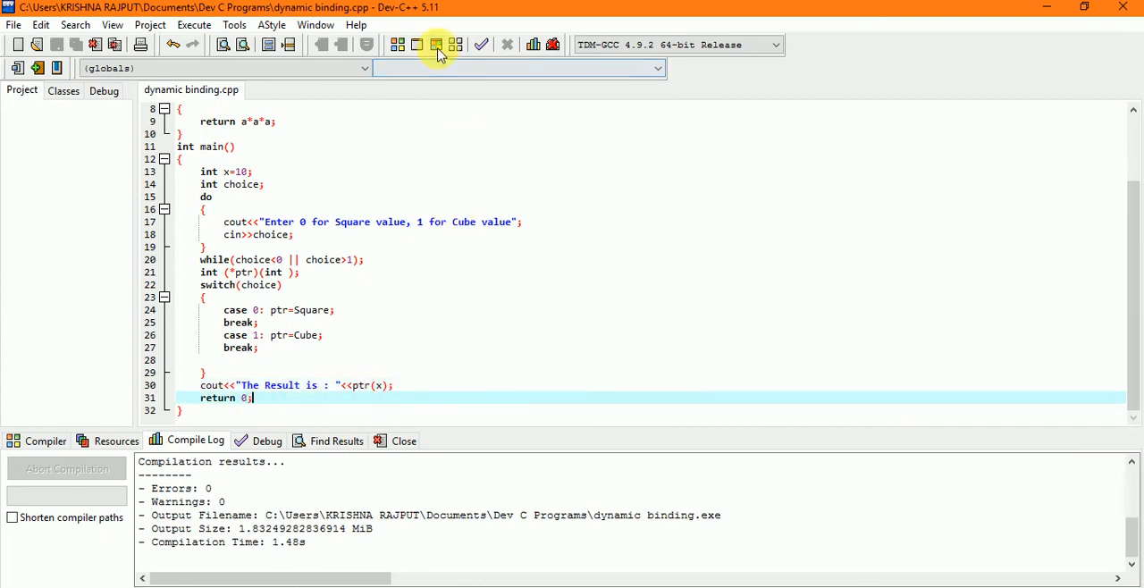
Compile and run the program, move its console aside, and close it after entering 0
left_click(437, 45)
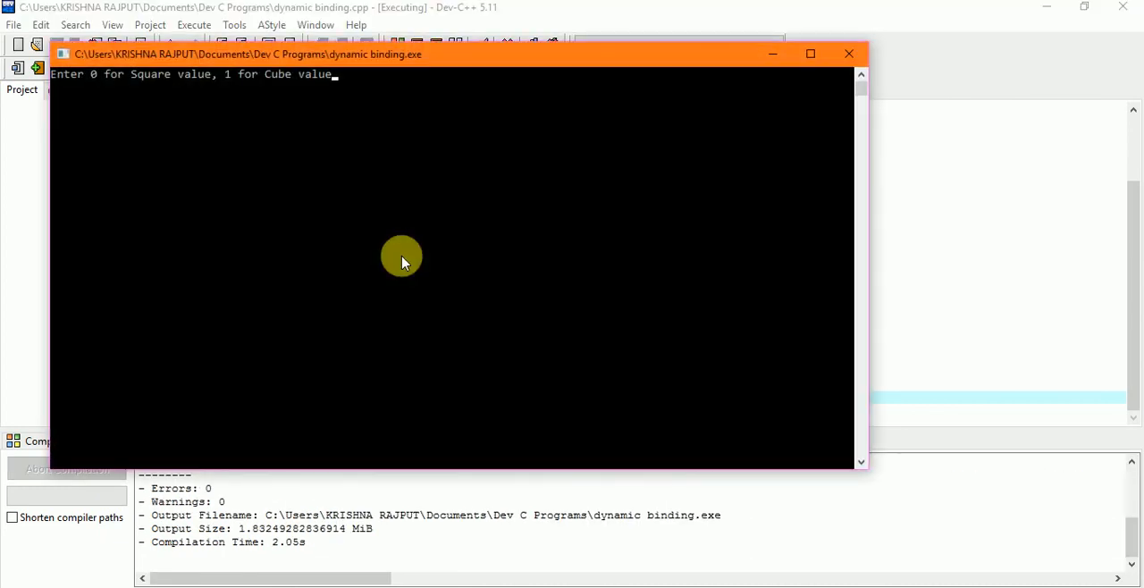
left_click_drag(250, 53, 666, 70)
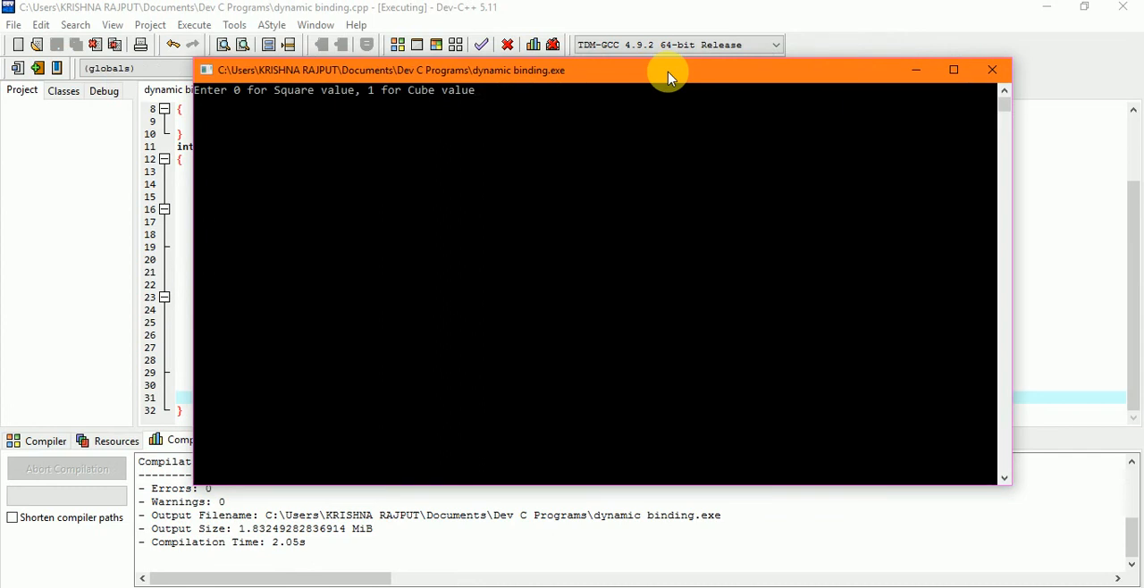
type("0")
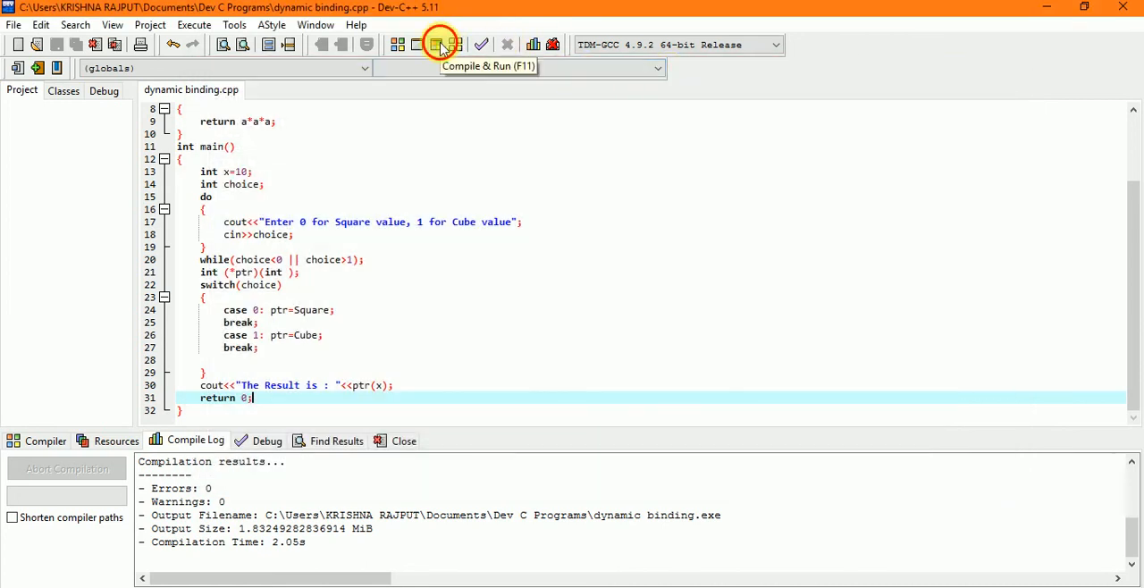
Rerun the program and enter 1 for cube, printing The Result is : 1000
left_click(440, 45)
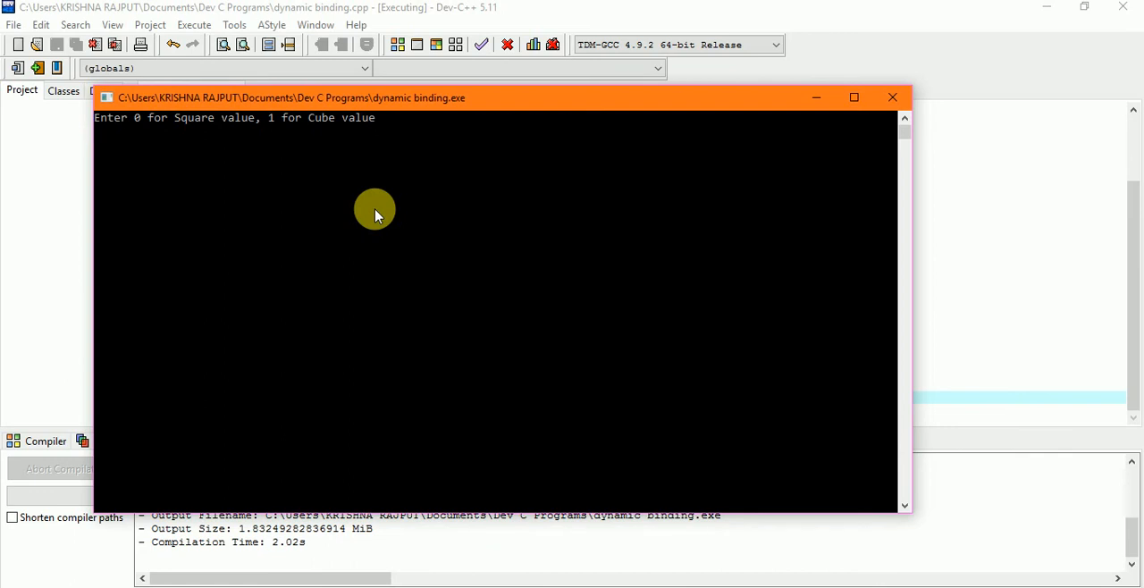
type("1")
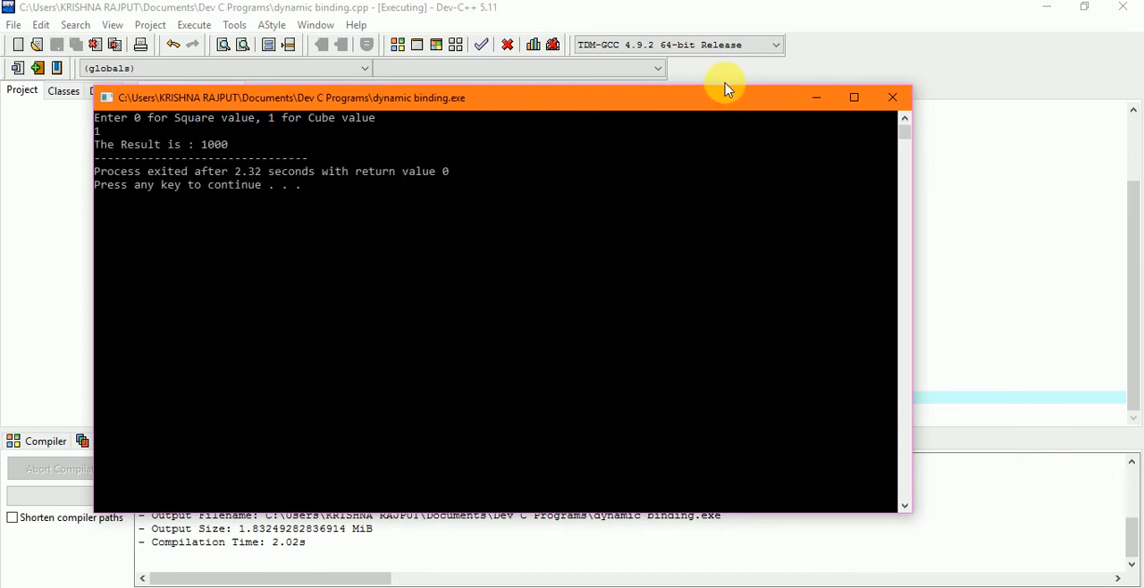
mouse_move(726, 88)
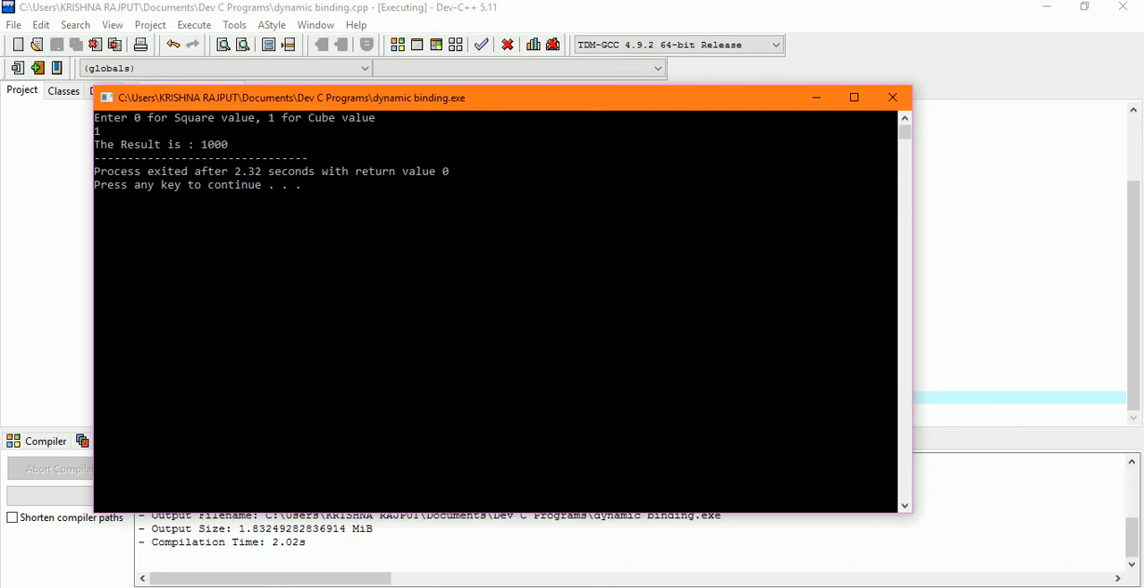